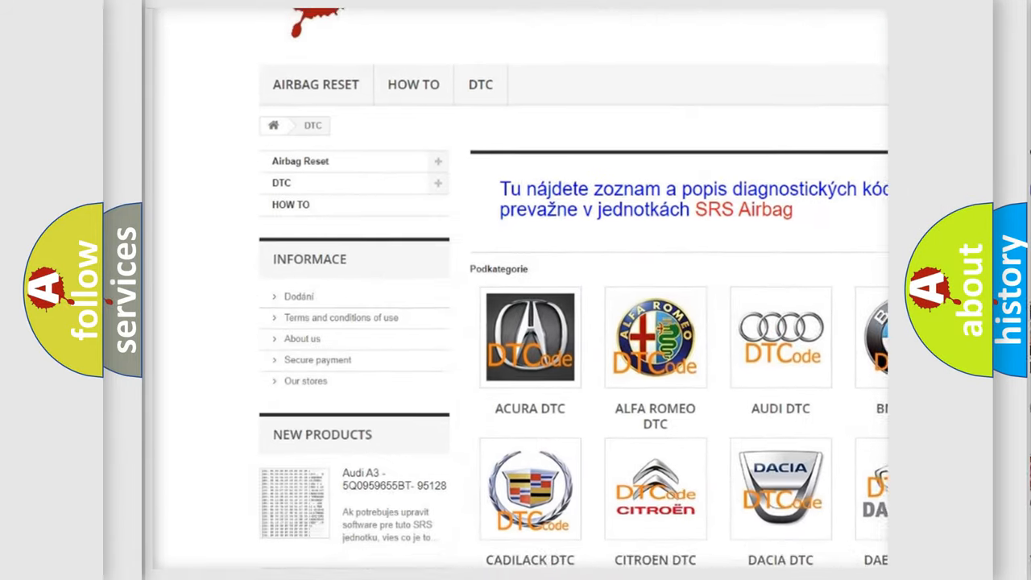
pyautogui.scroll(-3)
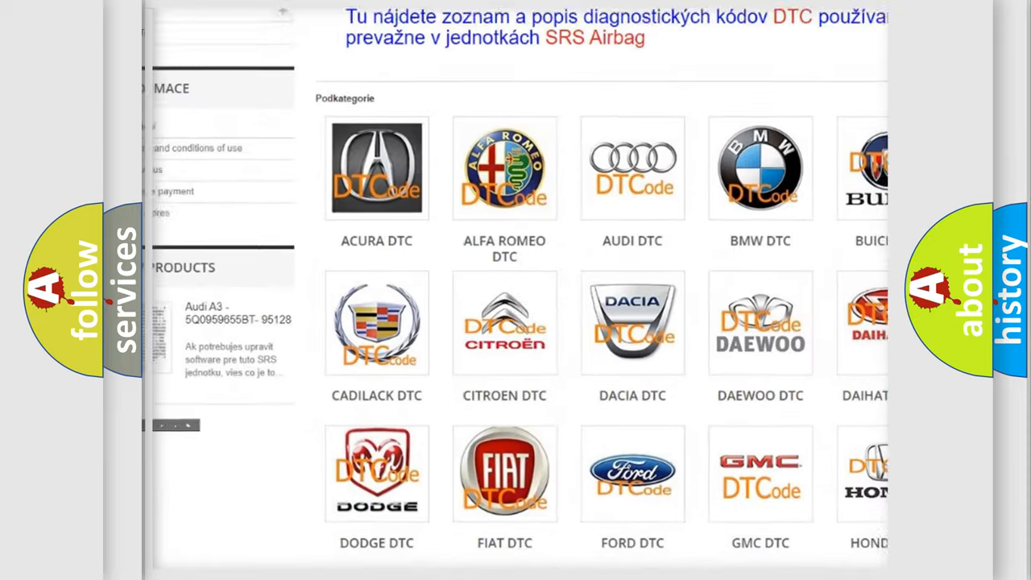
pyautogui.scroll(-3)
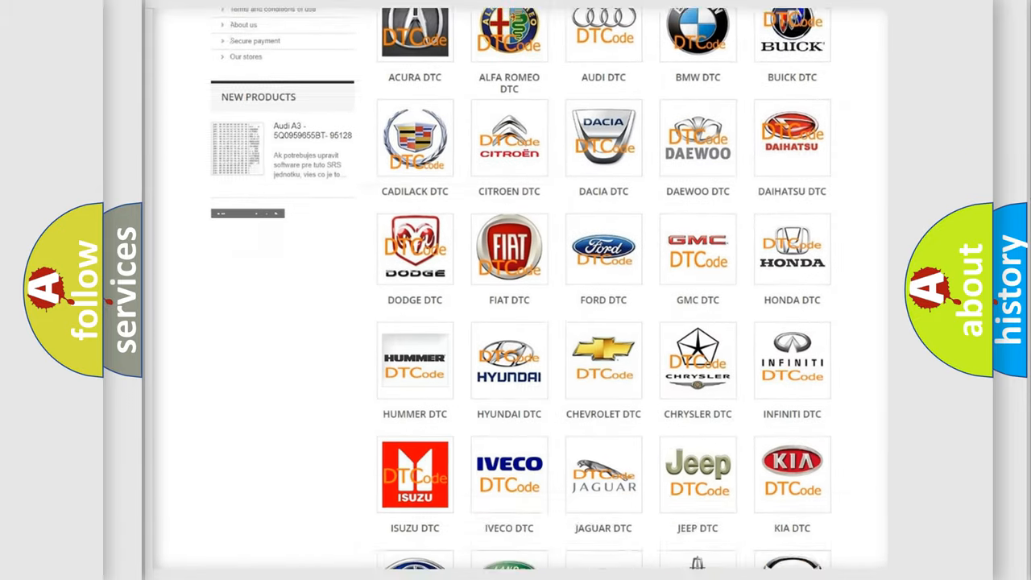
pyautogui.scroll(-3)
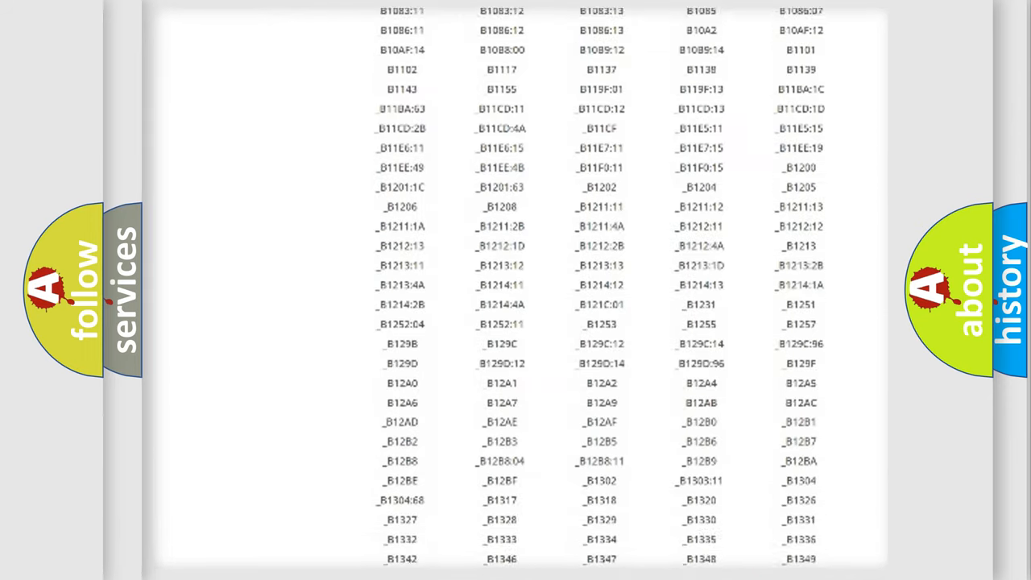
pyautogui.scroll(-3)
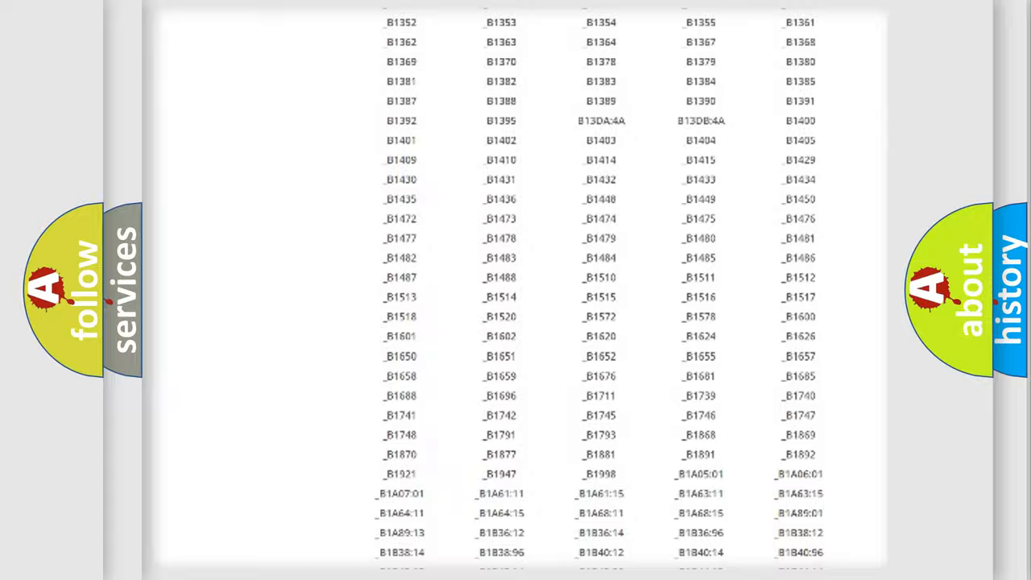